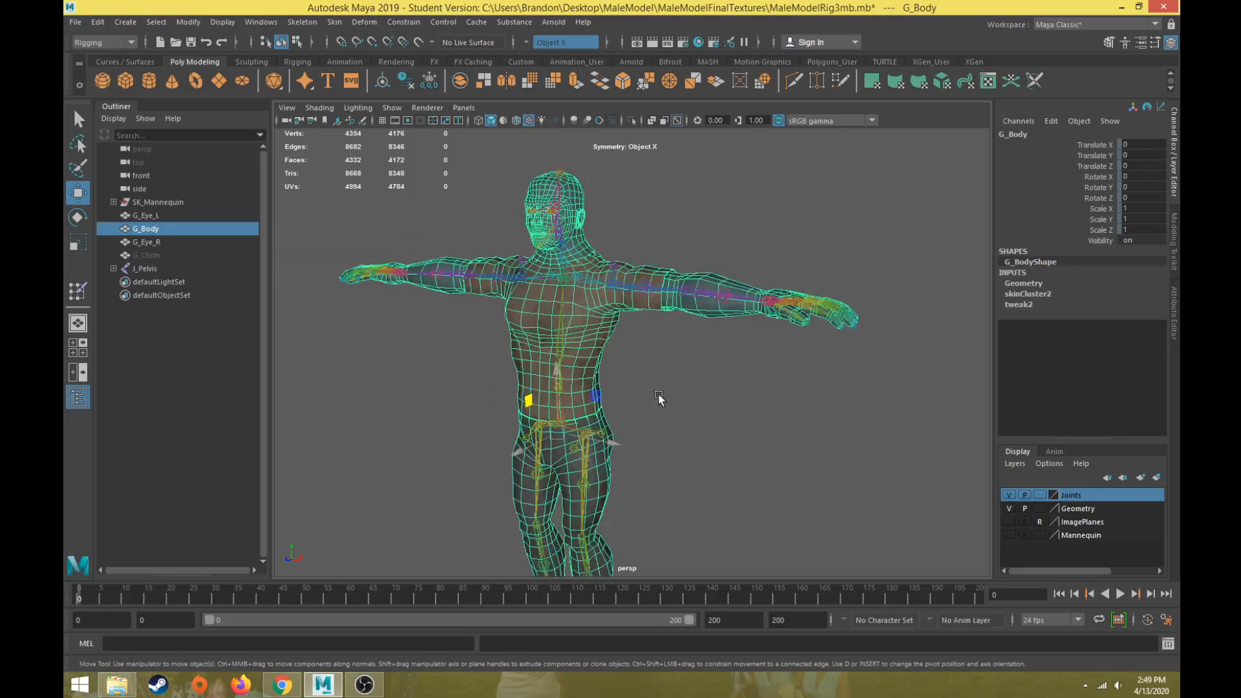
- Save the male rig scene past the student version notice, then select J_L_Shoulder
left_click(75, 21)
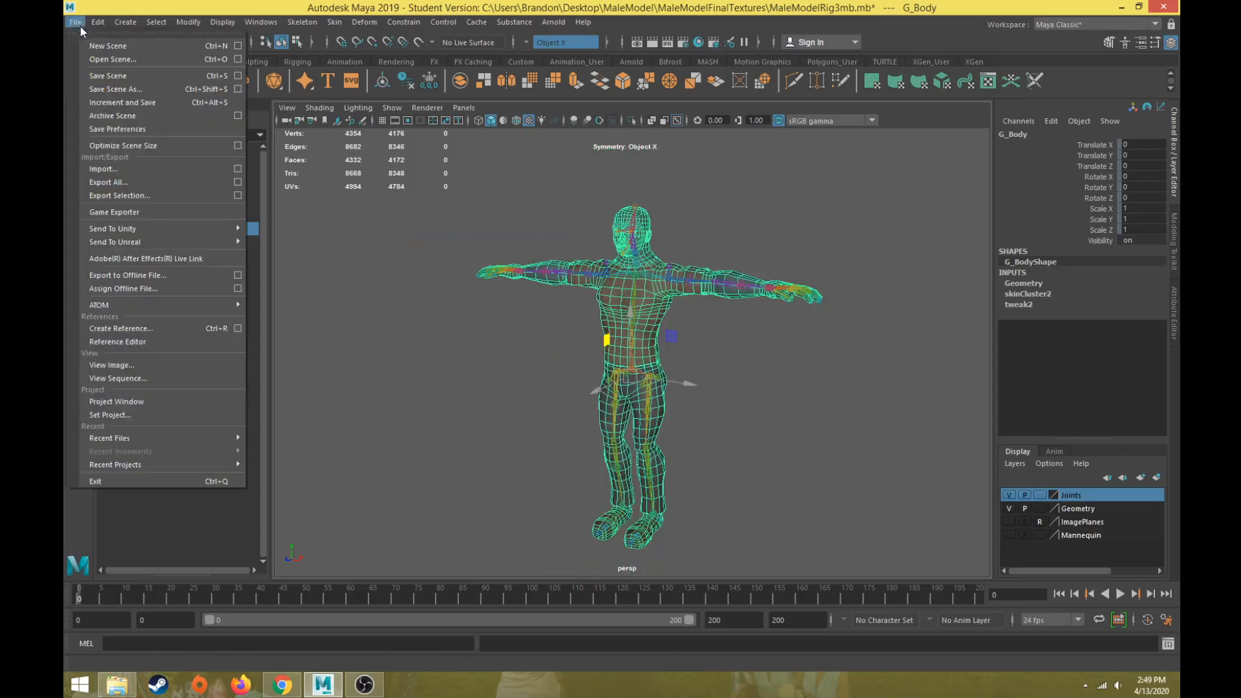
left_click(106, 75)
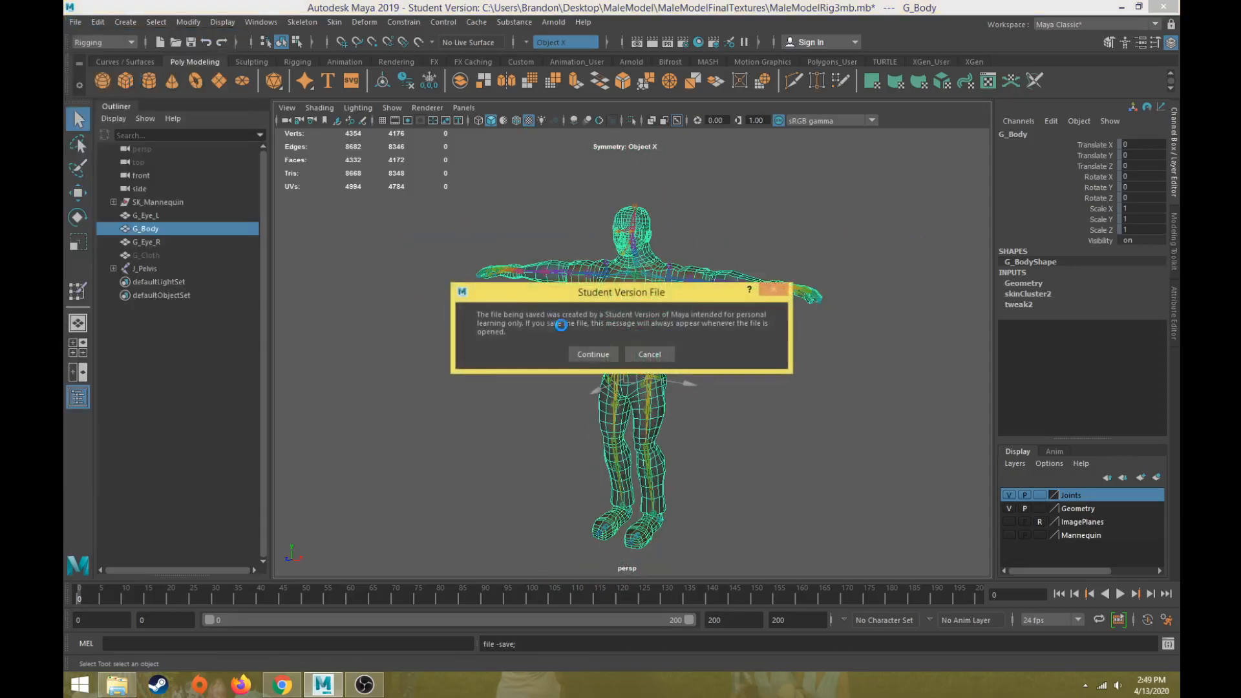
left_click(592, 353)
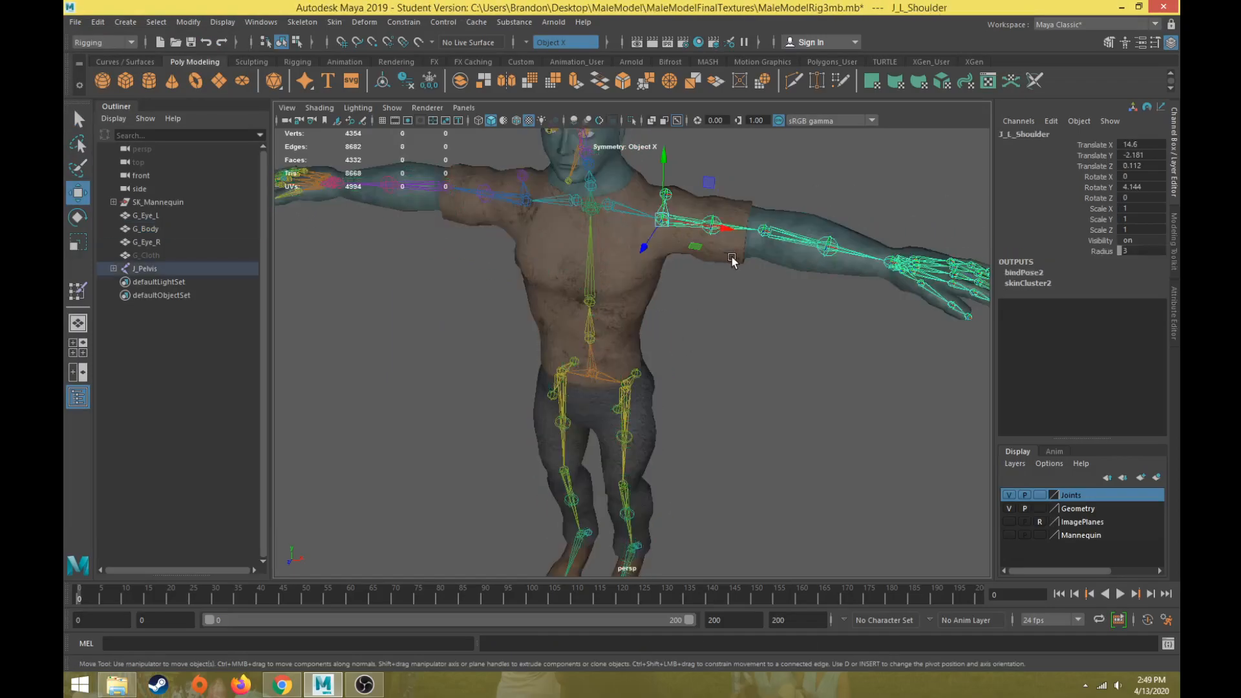
left_click(145, 229)
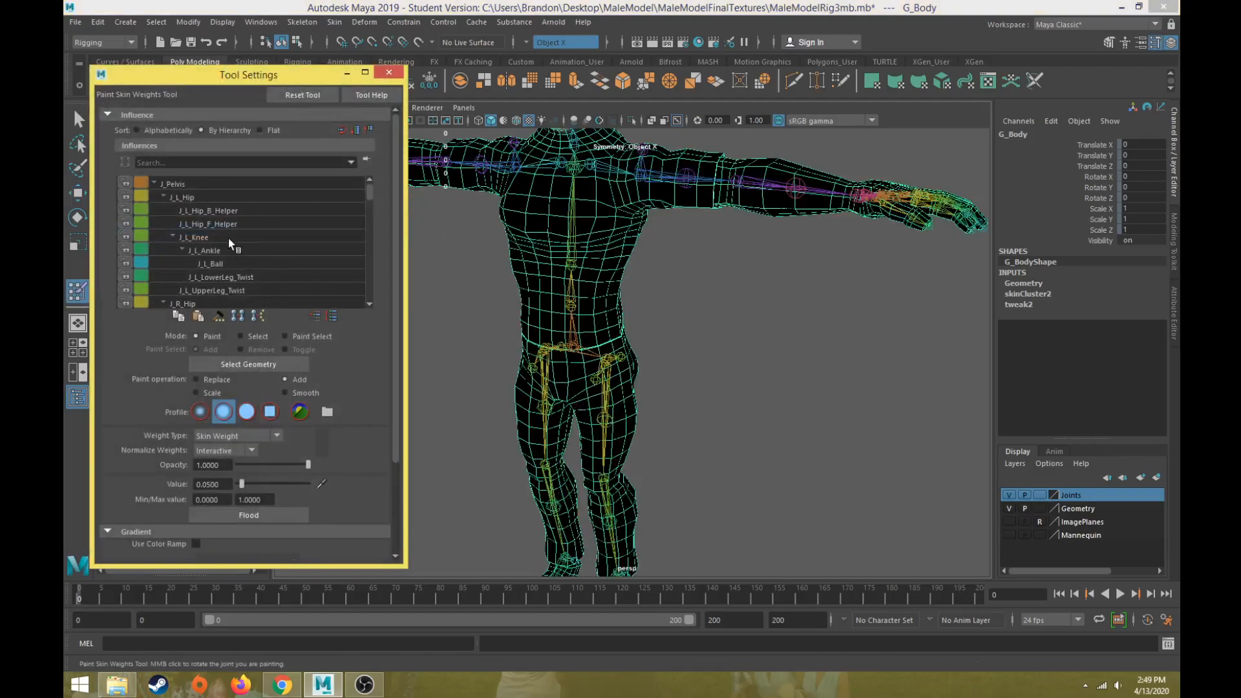
- View the J_R_Hip and J_L_Hip weights on the leg, then close Tool Settings
left_click(183, 197)
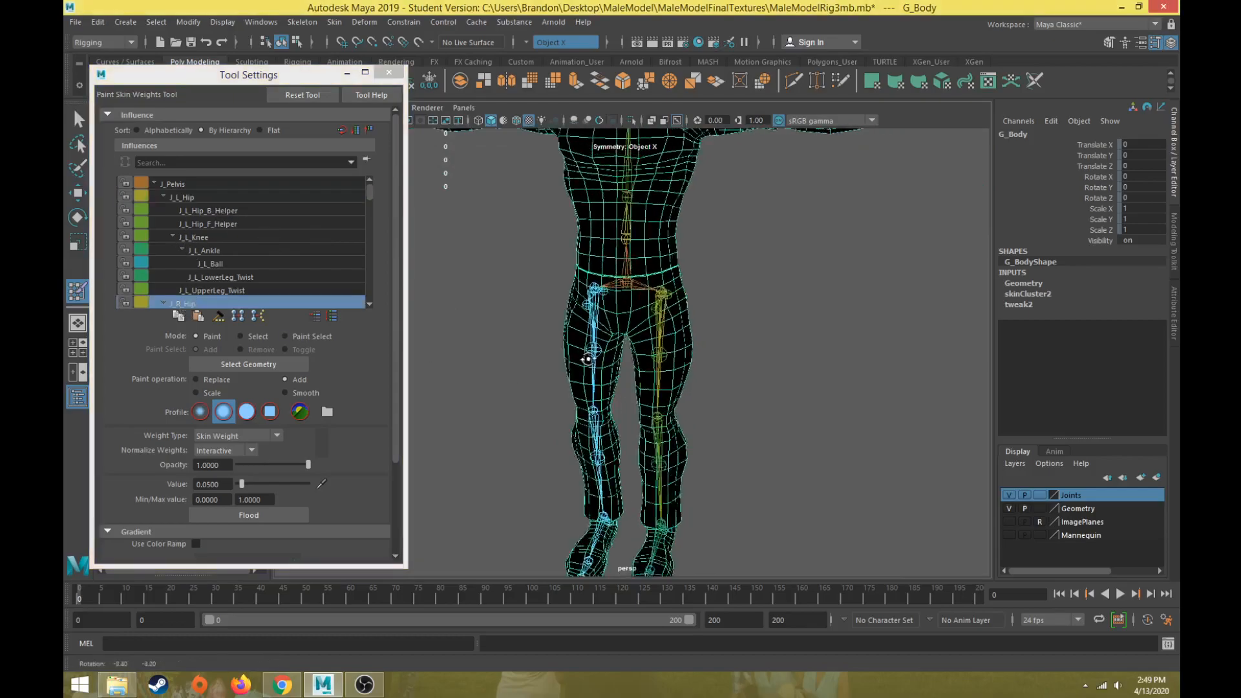
left_click(183, 196)
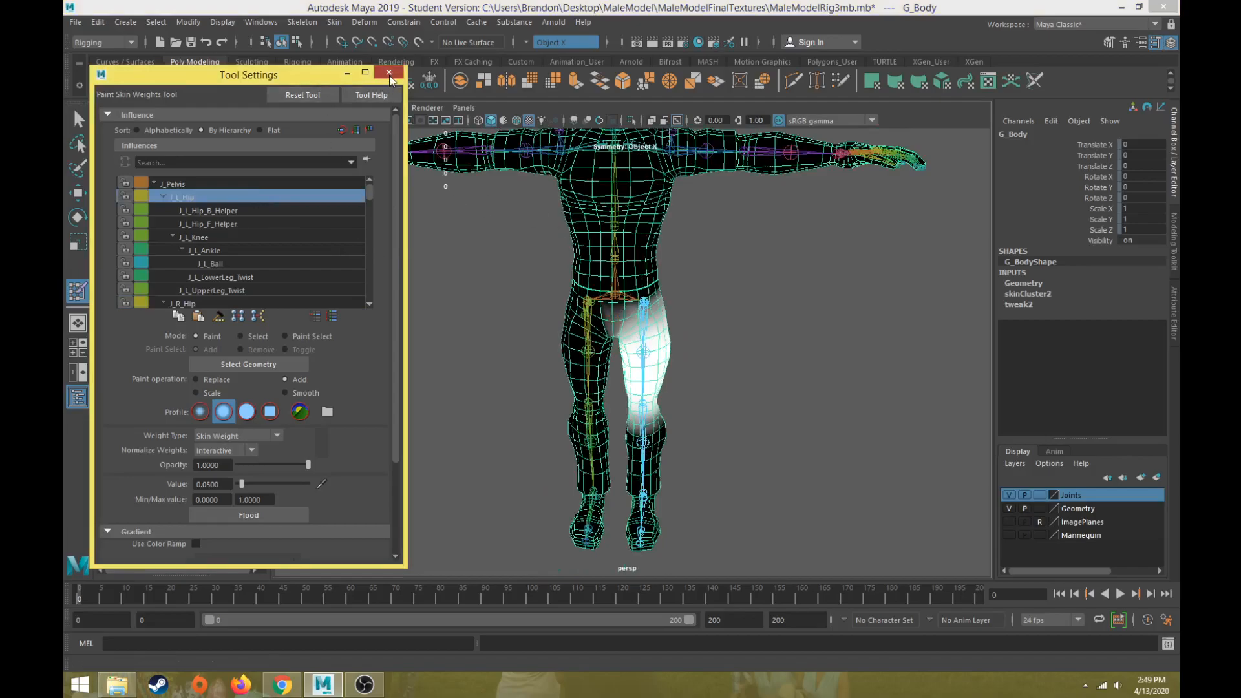
left_click(388, 73)
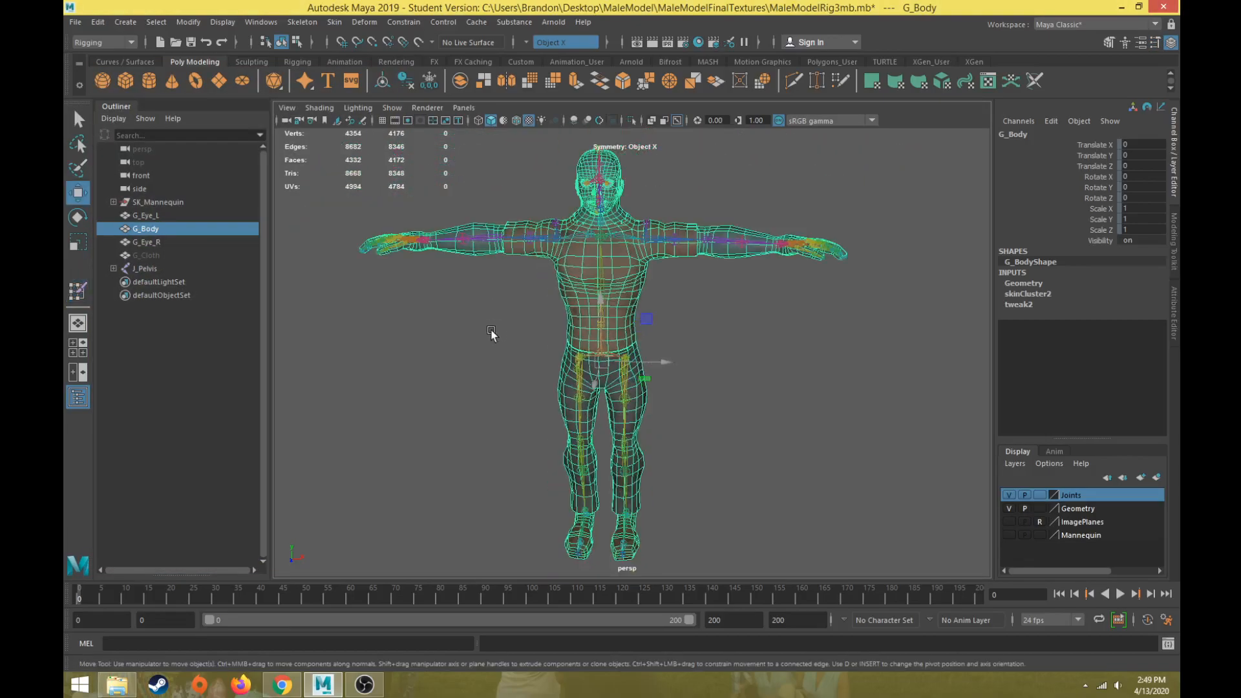
- Open the Skin > Mirror Skin Weights option box and move its window aside
left_click(334, 22)
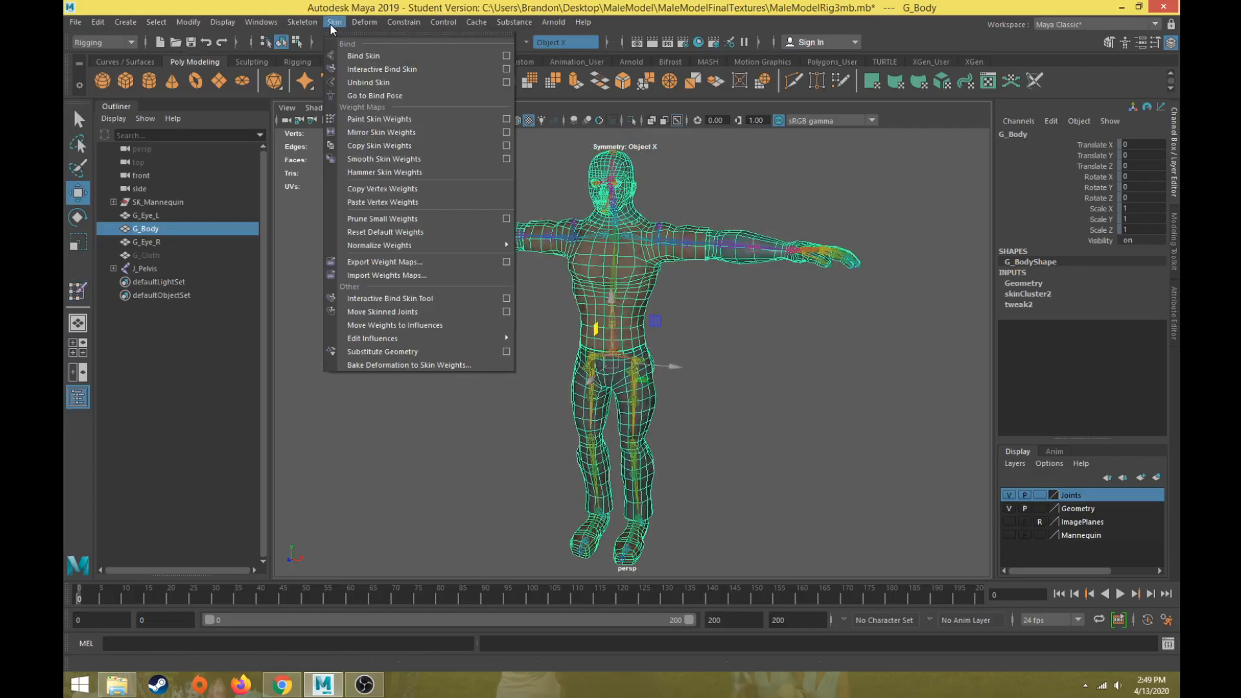
mouse_move(380, 131)
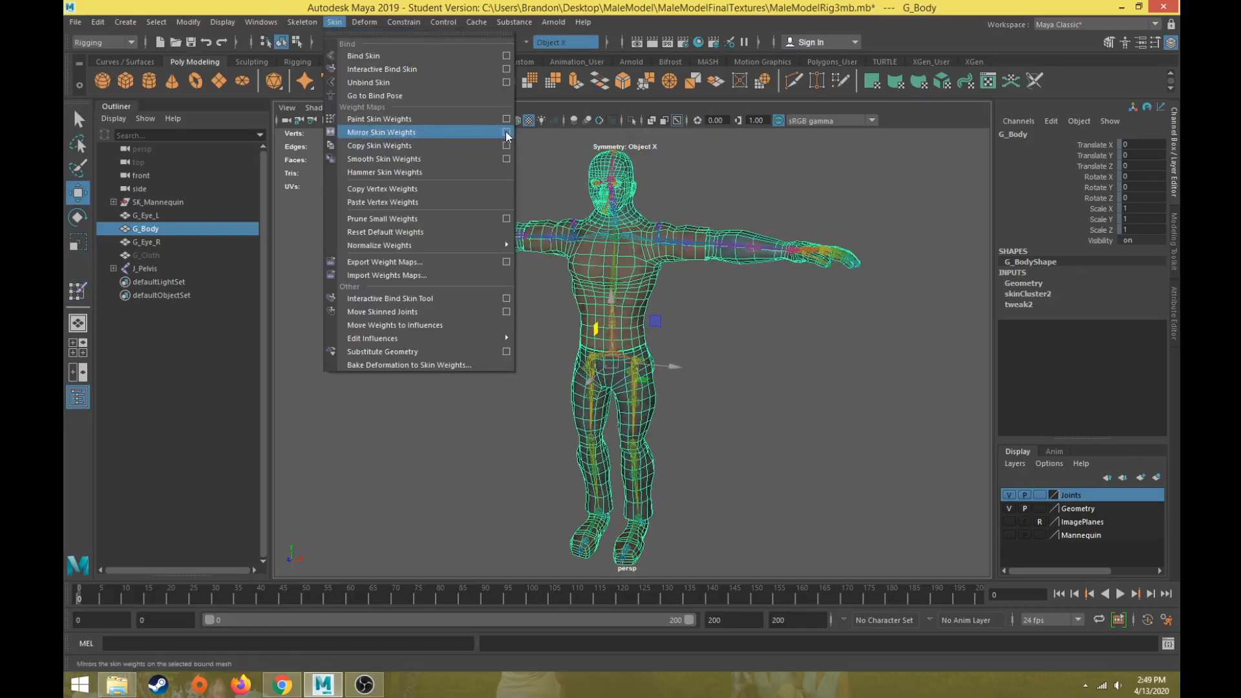
left_click(505, 132)
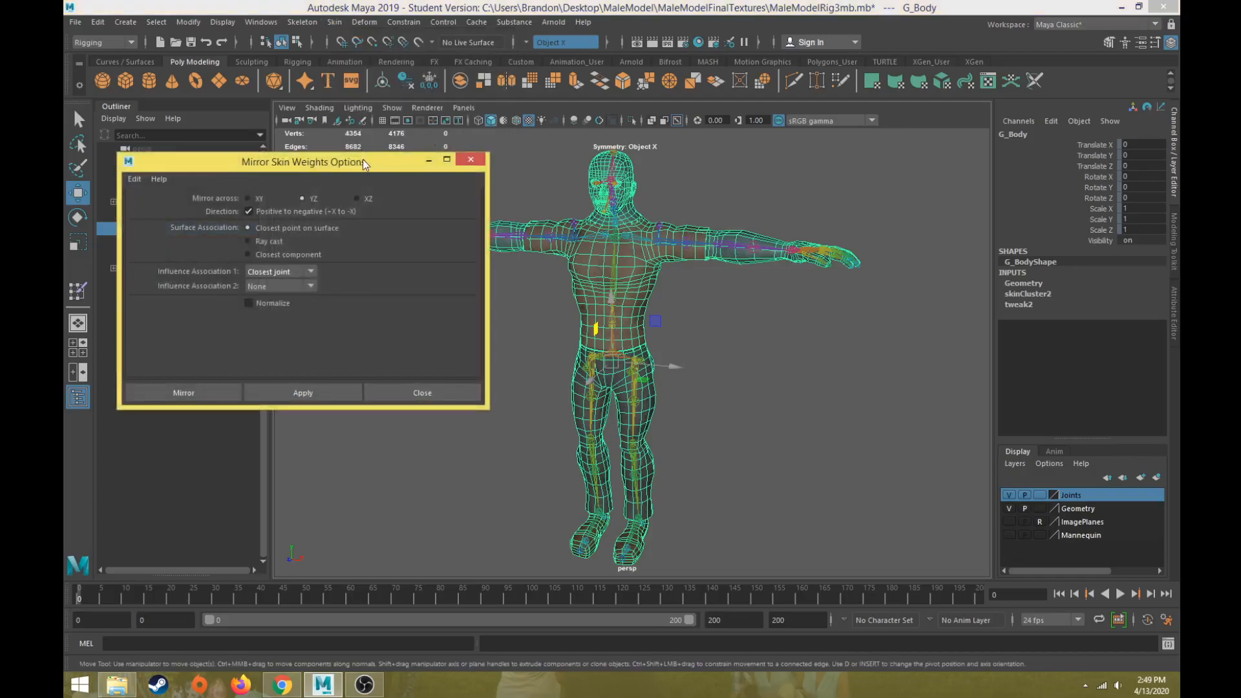
left_click_drag(303, 161, 281, 123)
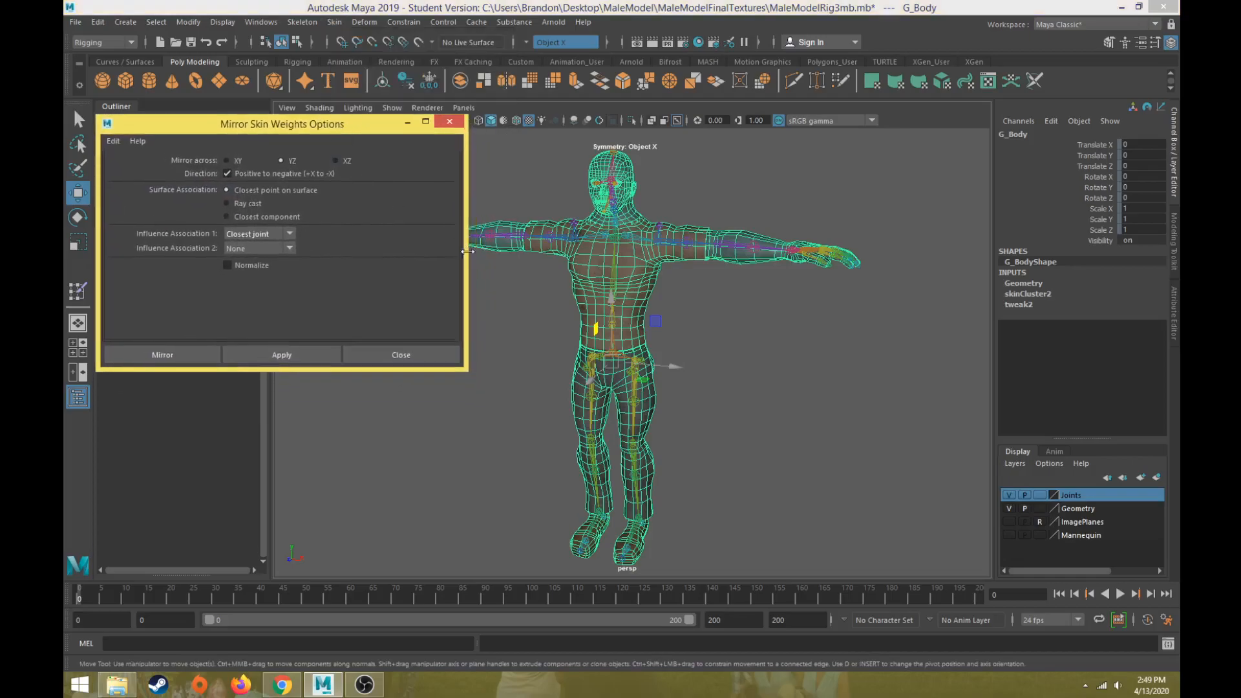
mouse_move(285, 546)
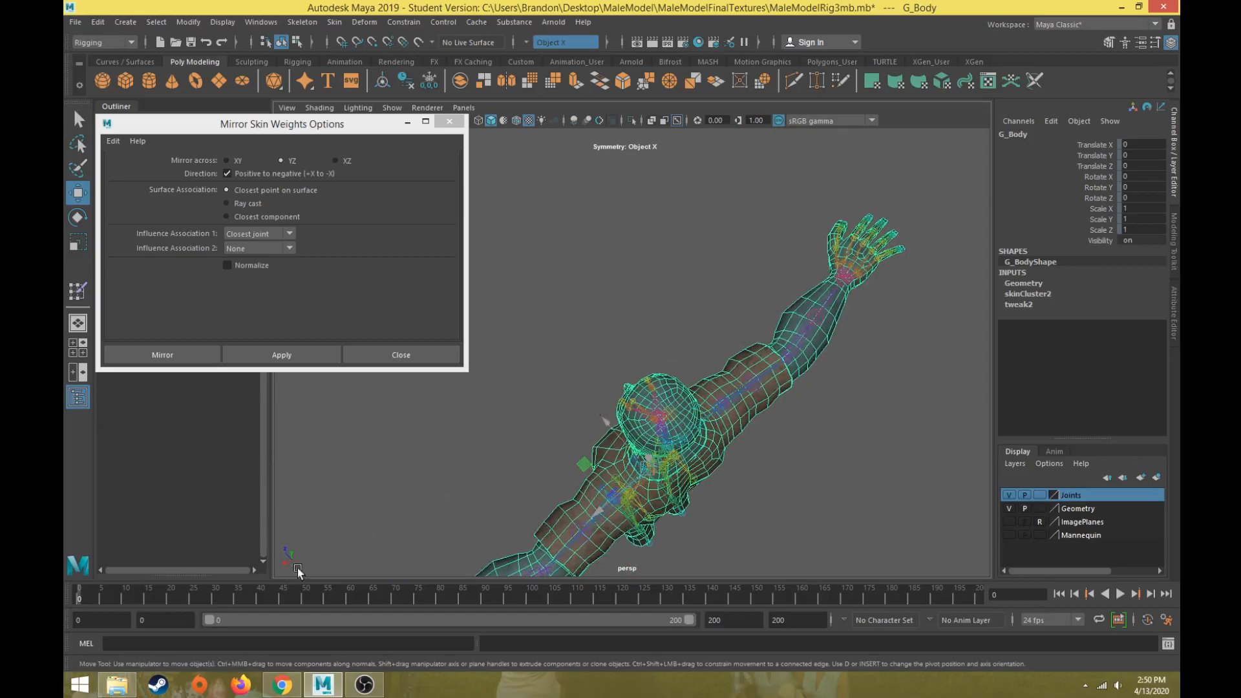
mouse_move(418, 497)
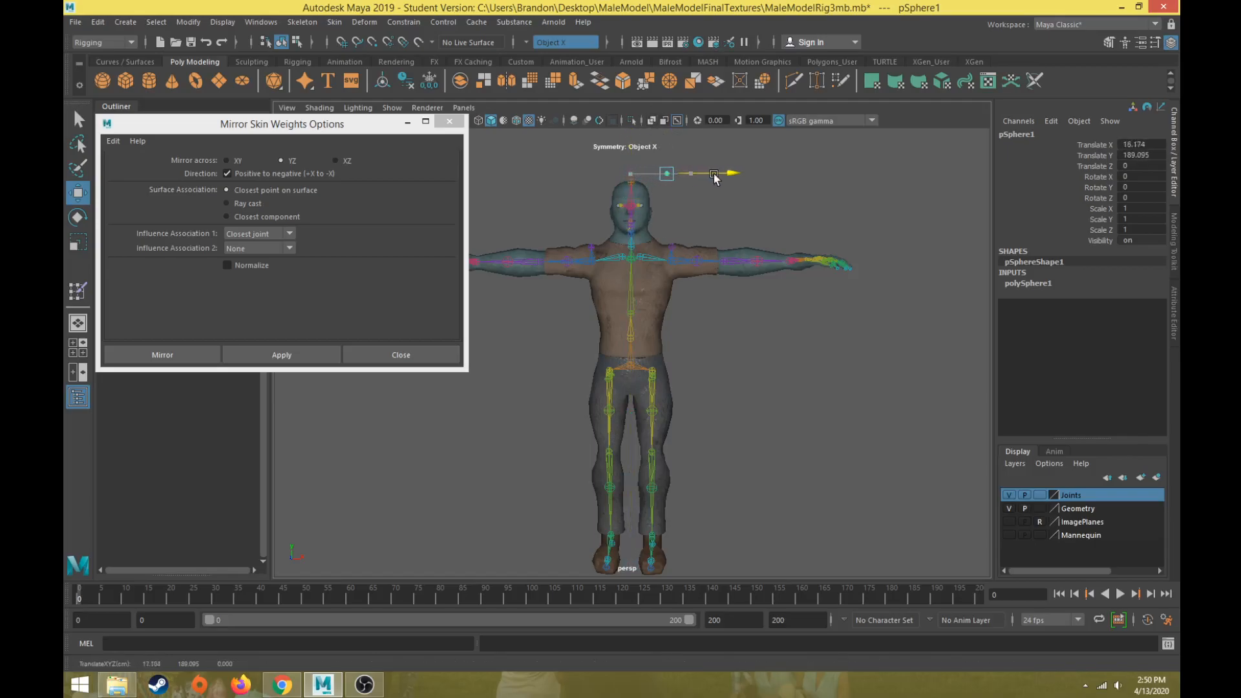
- Set mirroring across YZ, select G_Body, and start Paint Skin Weights
left_click_drag(712, 173, 831, 173)
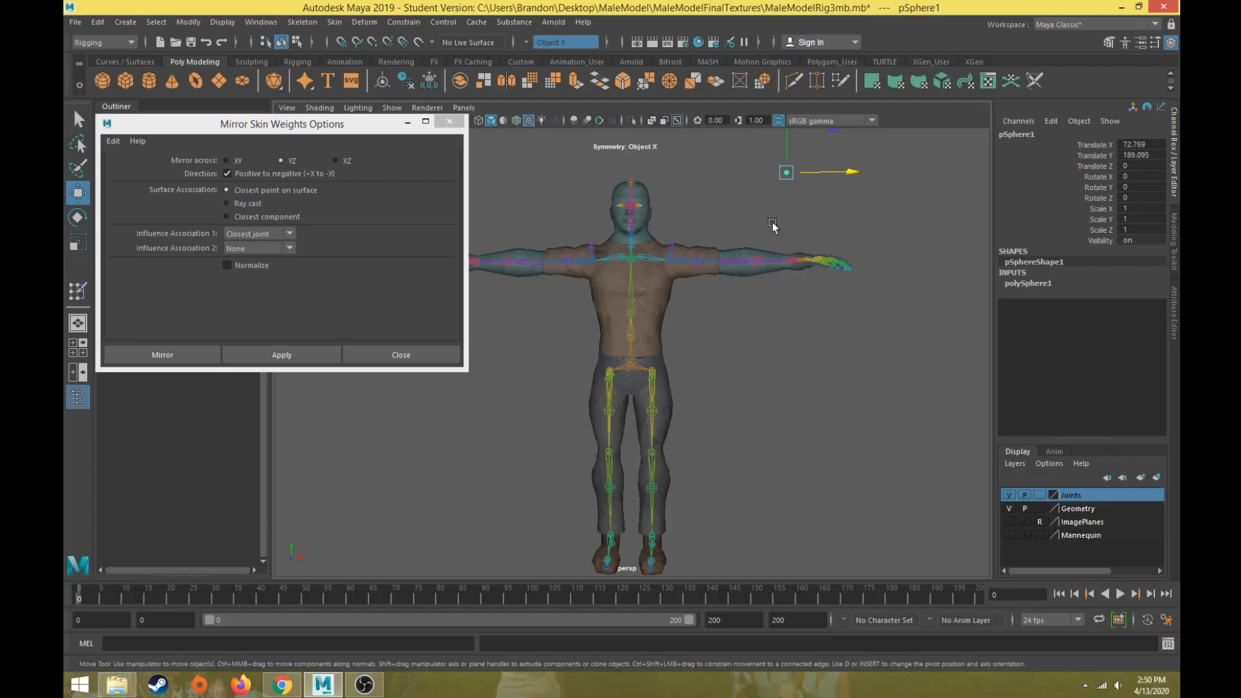
left_click_drag(786, 172, 648, 172)
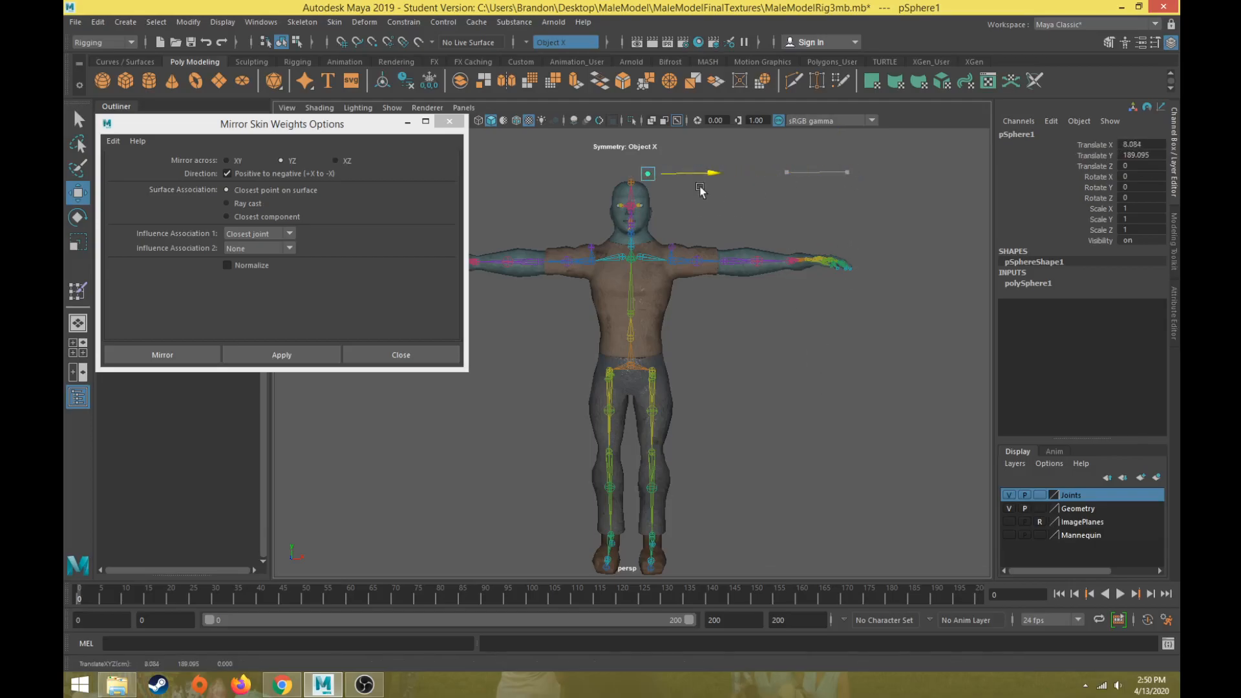
left_click_drag(697, 173, 543, 173)
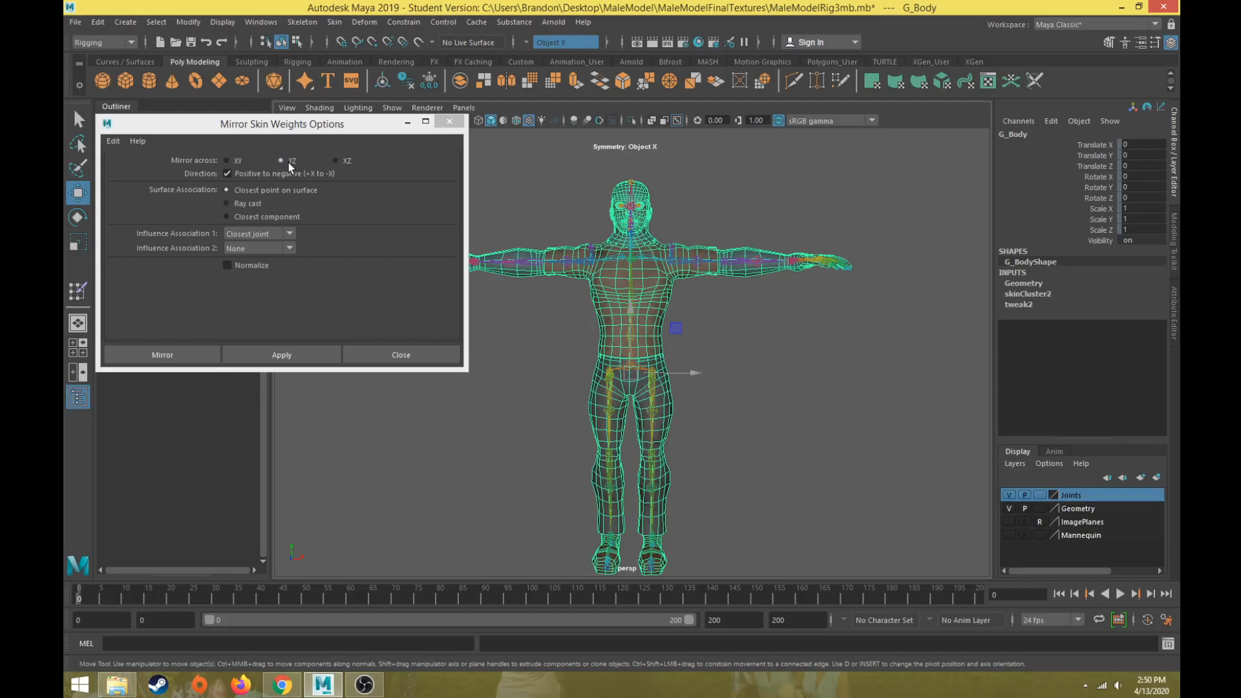
left_click(279, 161)
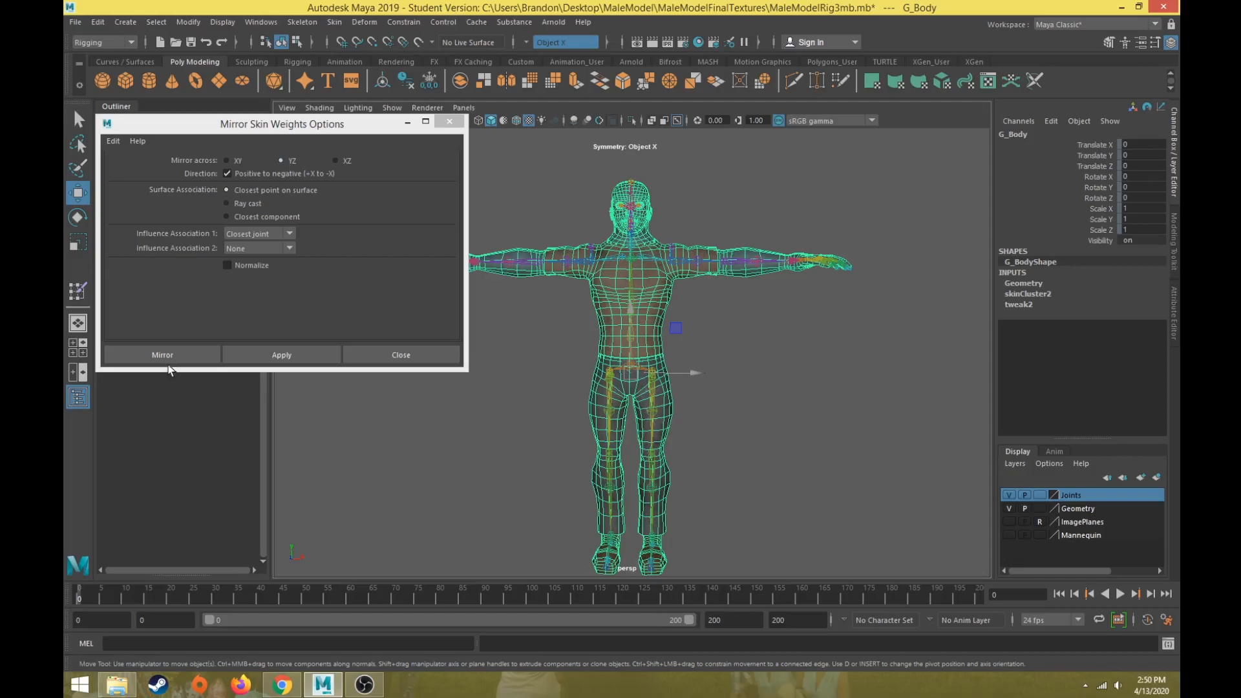
left_click(162, 355)
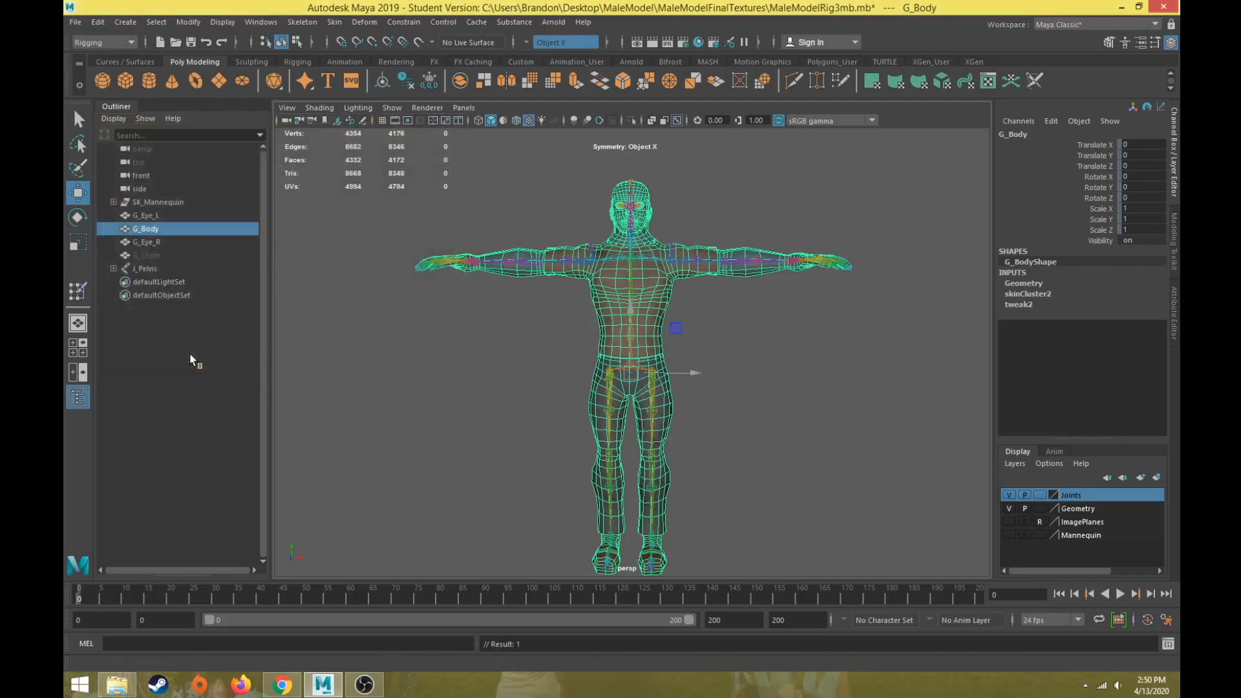
left_click(77, 293)
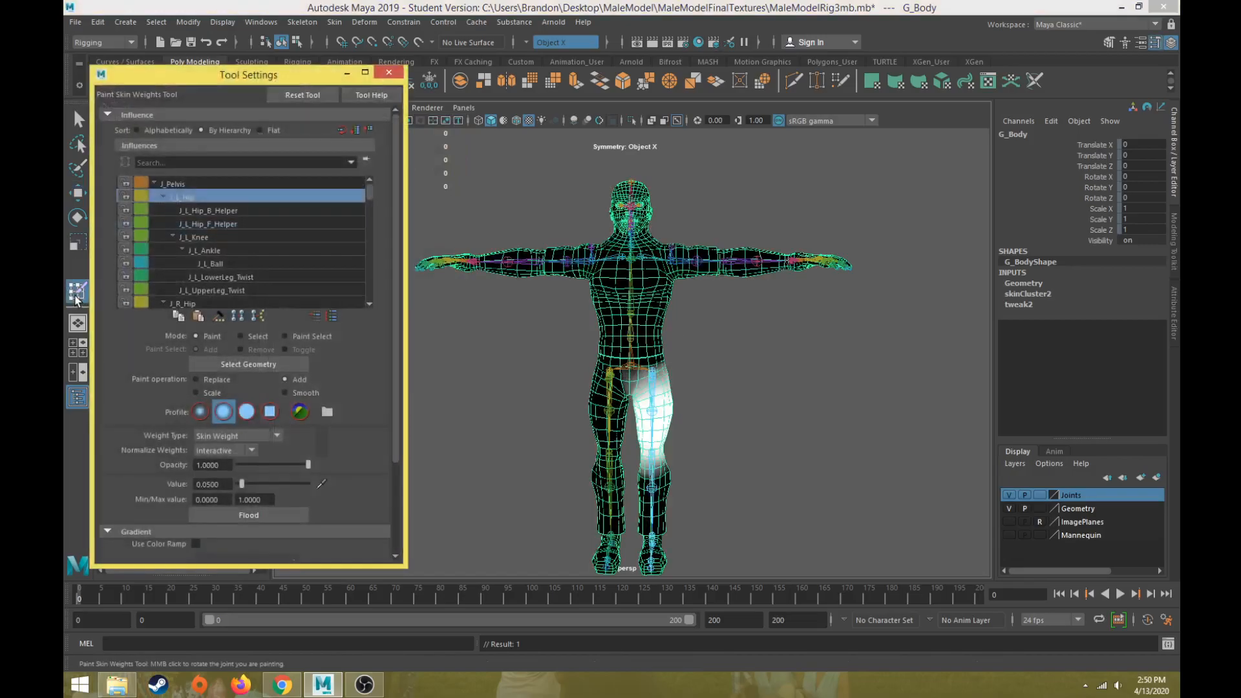
- Inspect the J_L_Knee, J_R_Knee, J_R_Collar and J_R_Elbow weights on the mesh
left_click(183, 303)
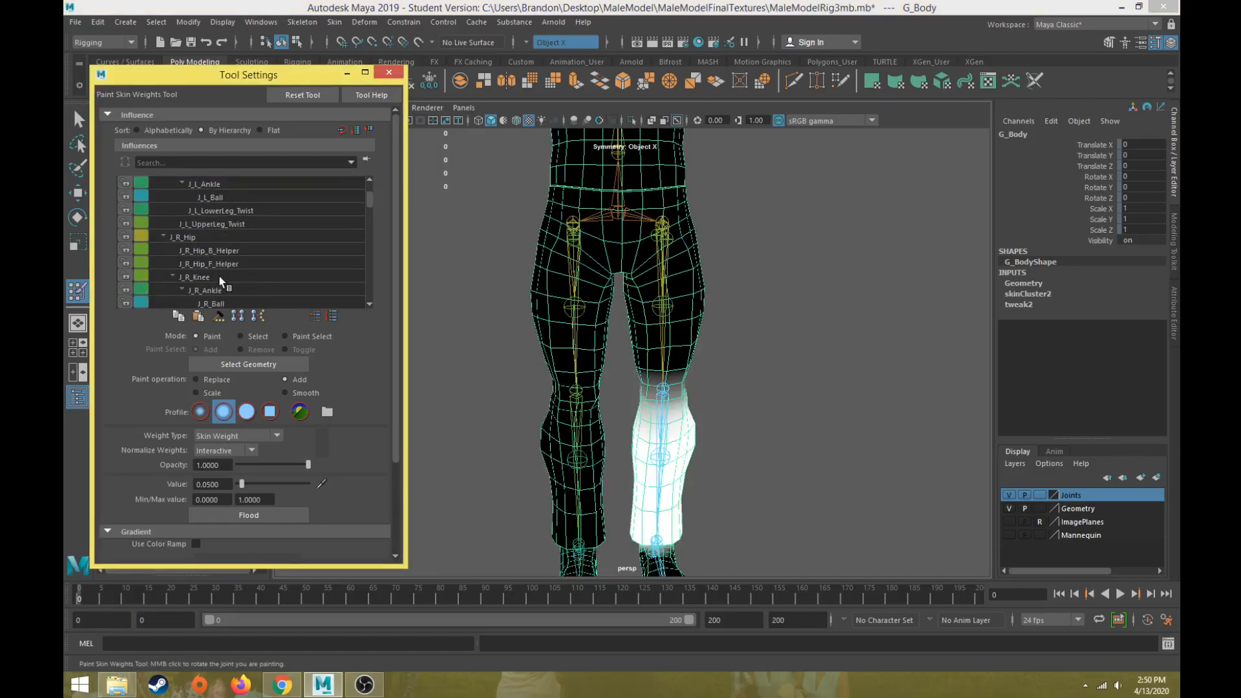
left_click(194, 276)
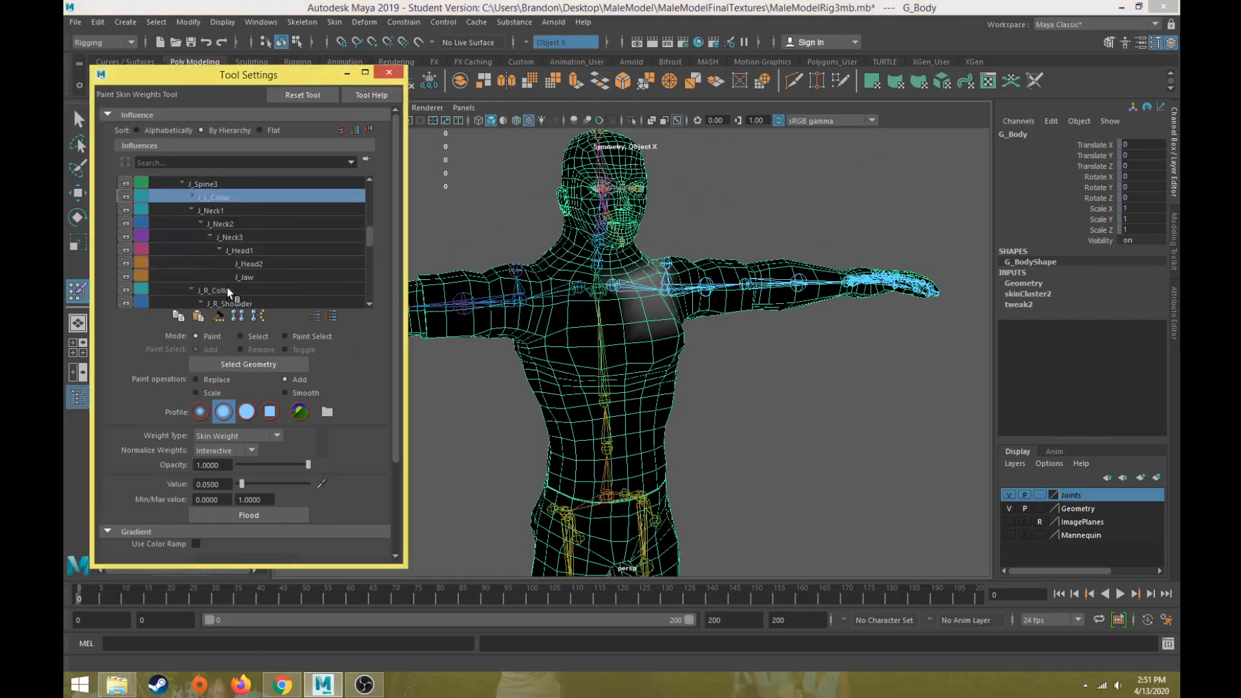
left_click(230, 303)
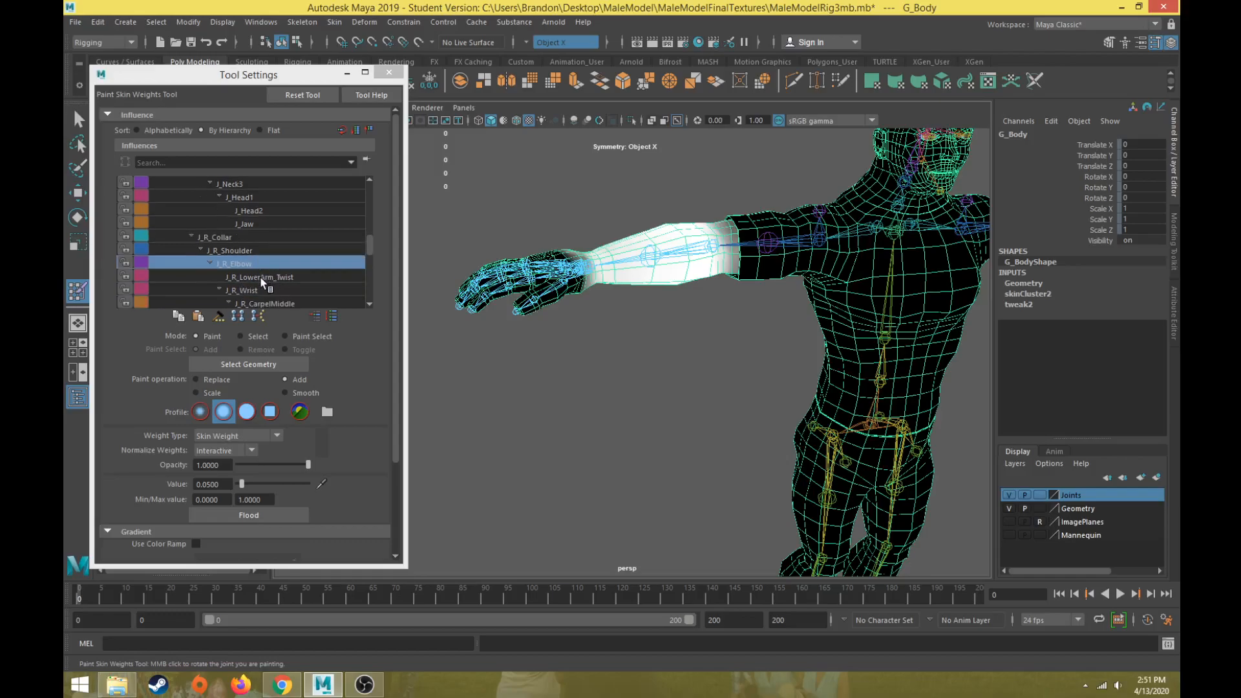
left_click(243, 289)
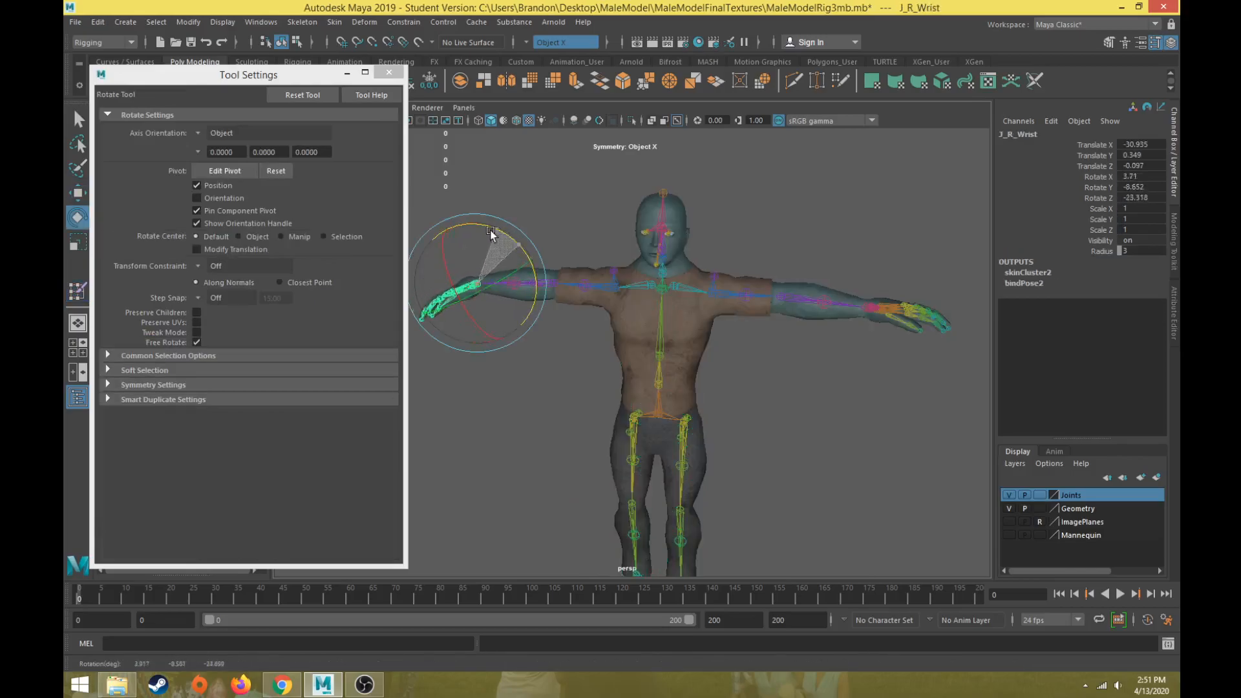
- Rotate J_R_Wrist twice and open J_Jaw to test mesh deformation
left_click_drag(491, 233, 891, 324)
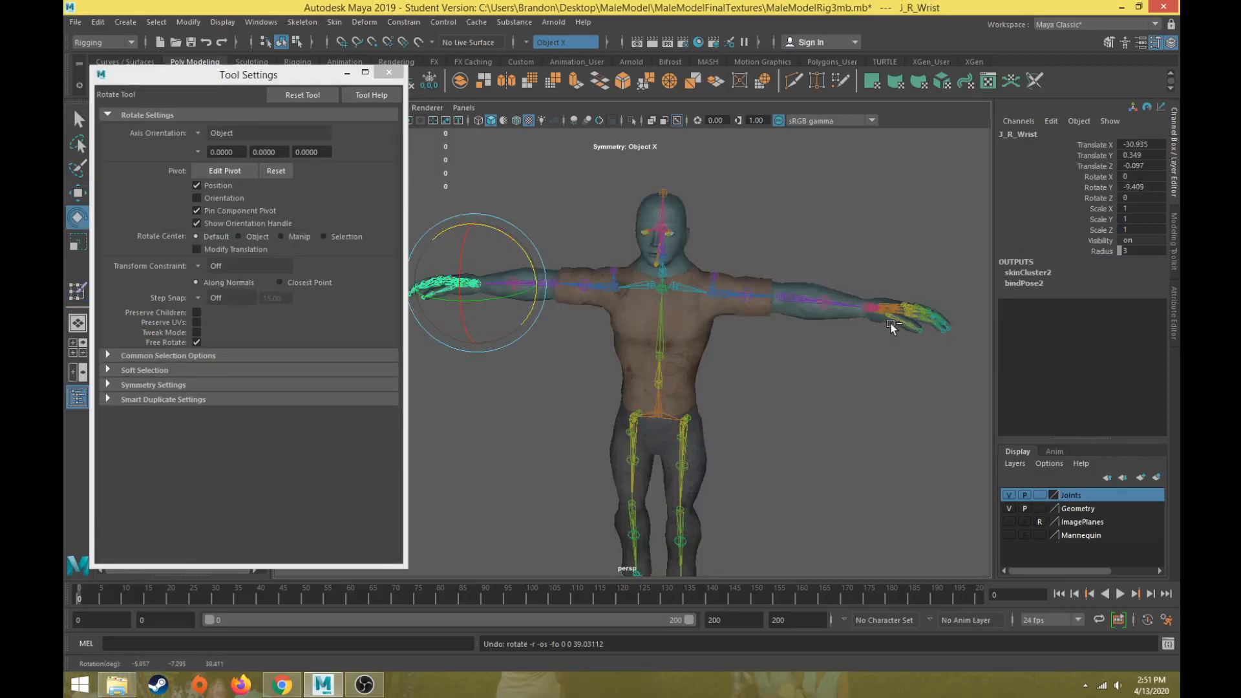
left_click_drag(863, 309, 918, 261)
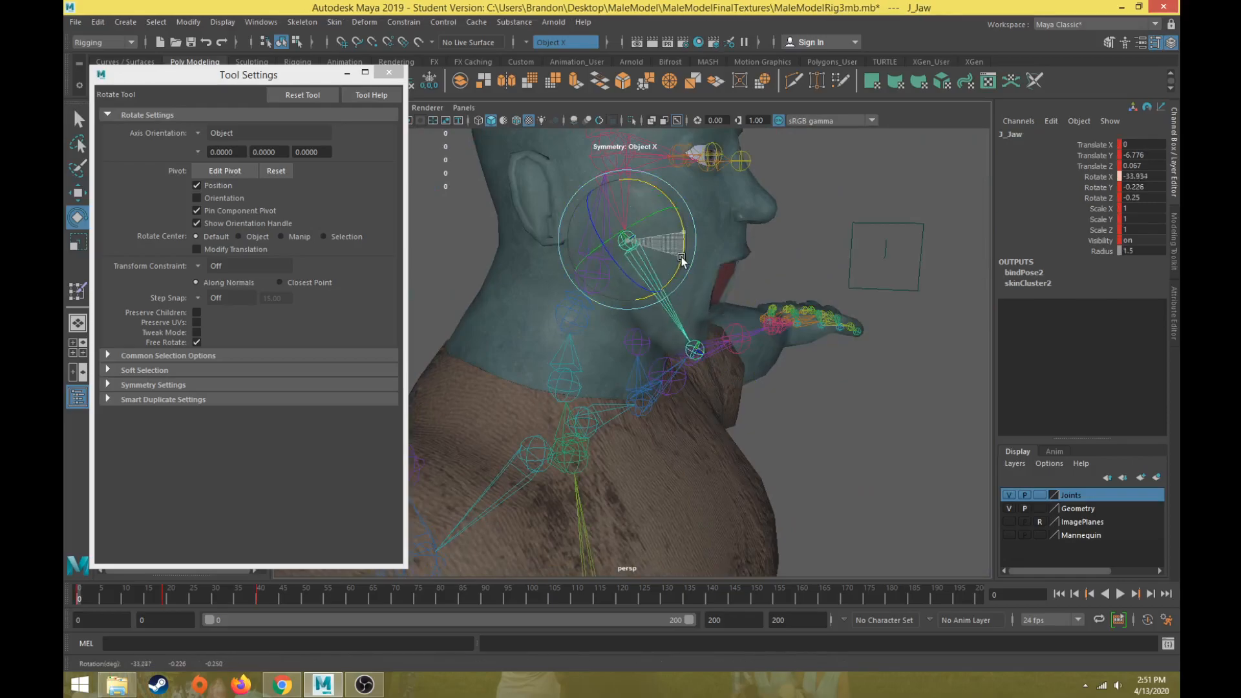
left_click_drag(683, 260, 678, 257)
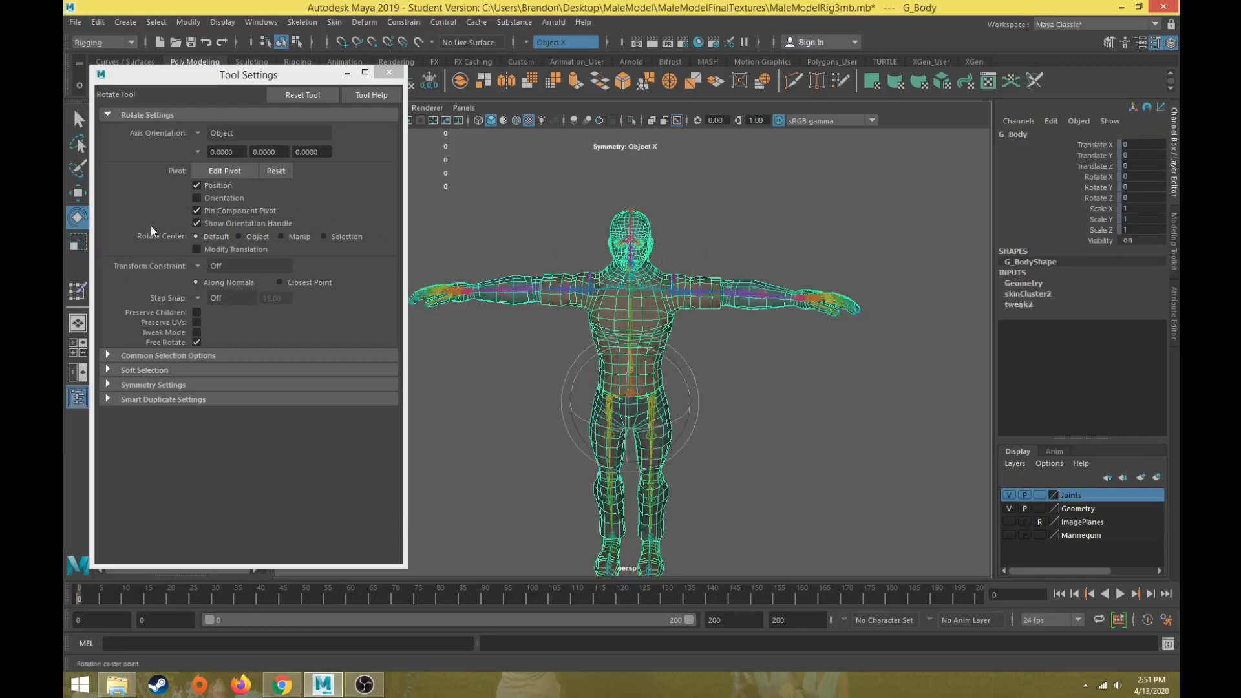
- Reopen the Mirror Skin Weights options set to YZ, positive to negative
left_click(333, 21)
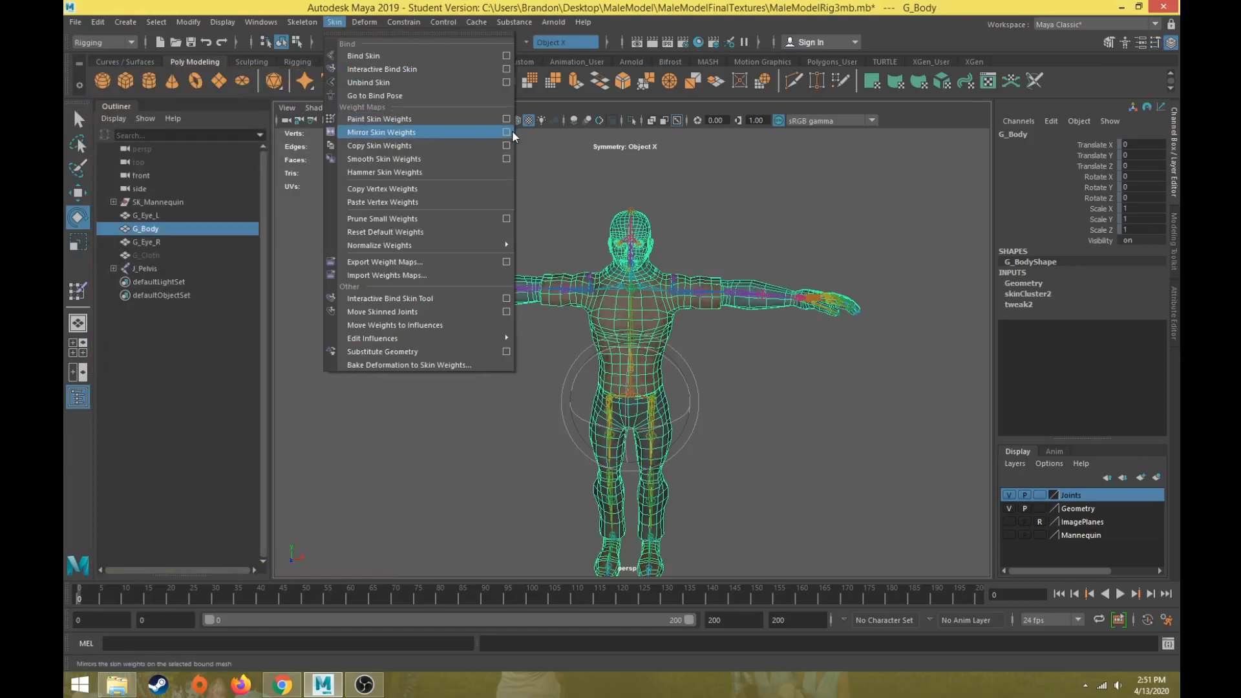
left_click(507, 132)
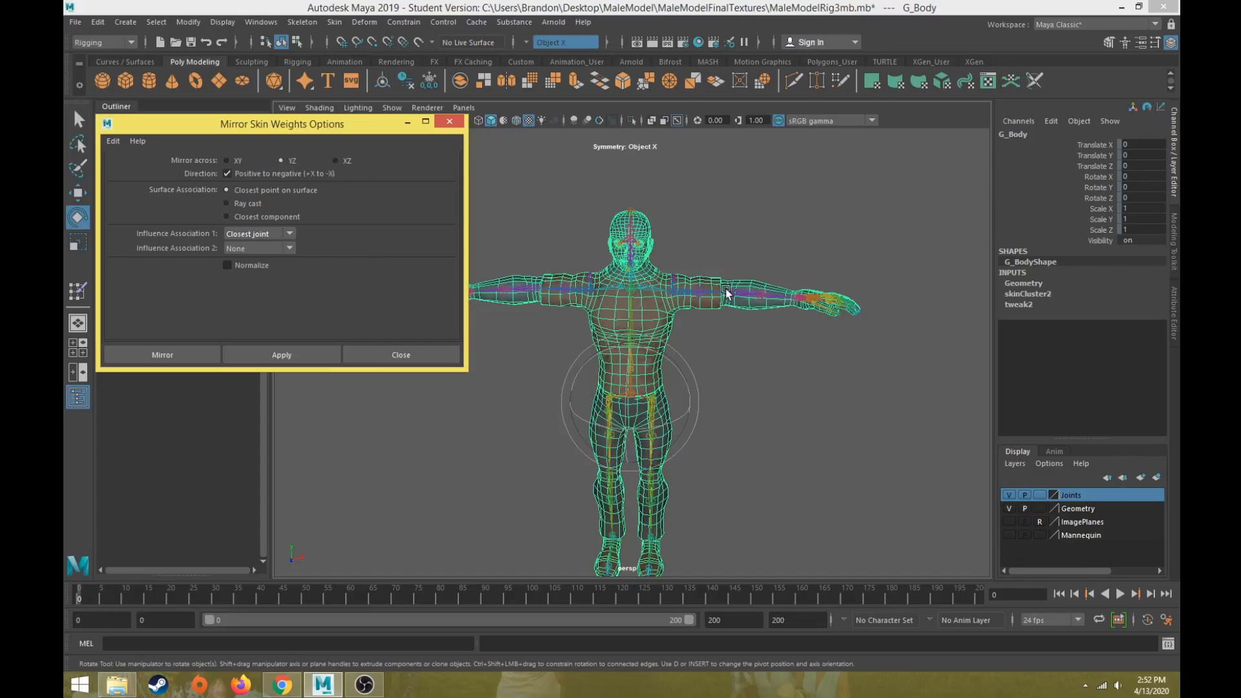
mouse_move(743, 310)
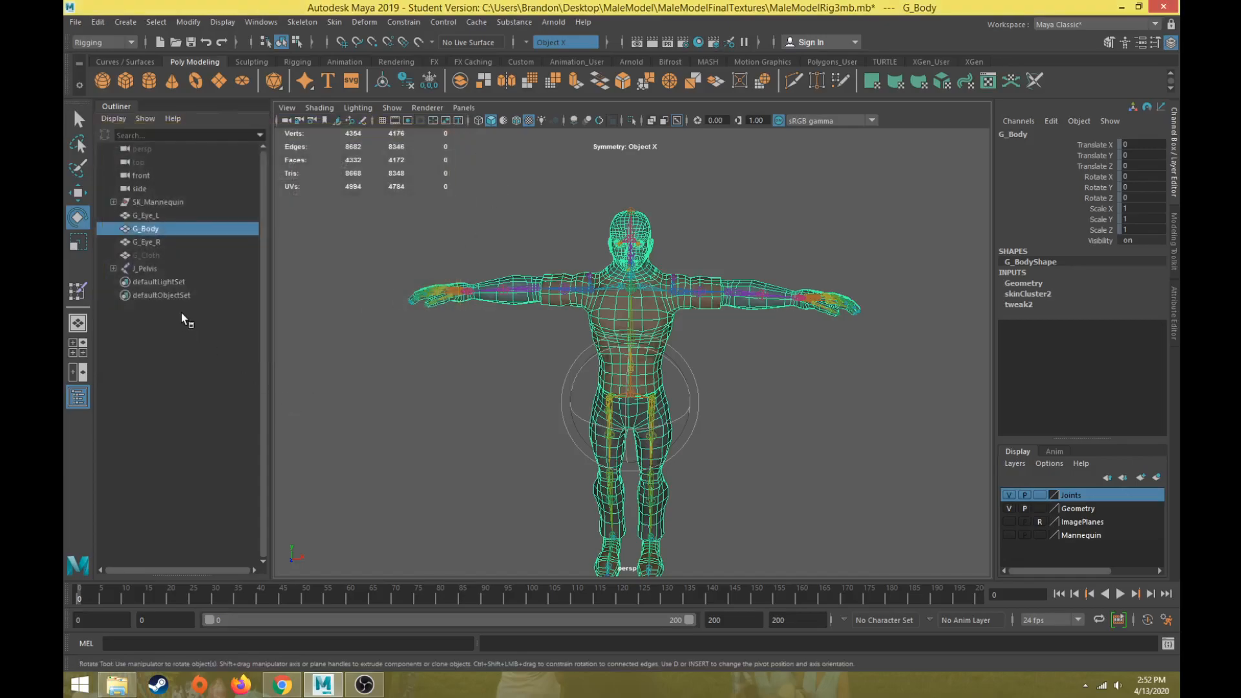
- Select the J_Pelvis hierarchy, highlight its keyed channels, and delete the keys
left_click(144, 269)
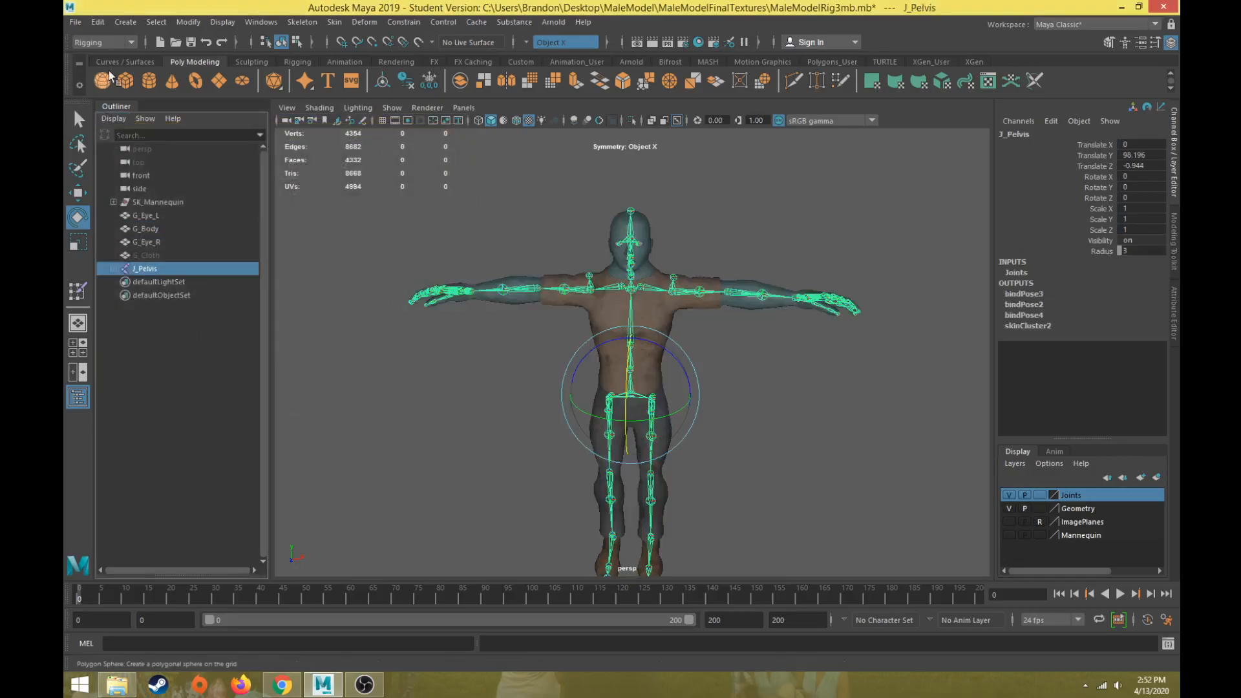
left_click(156, 21)
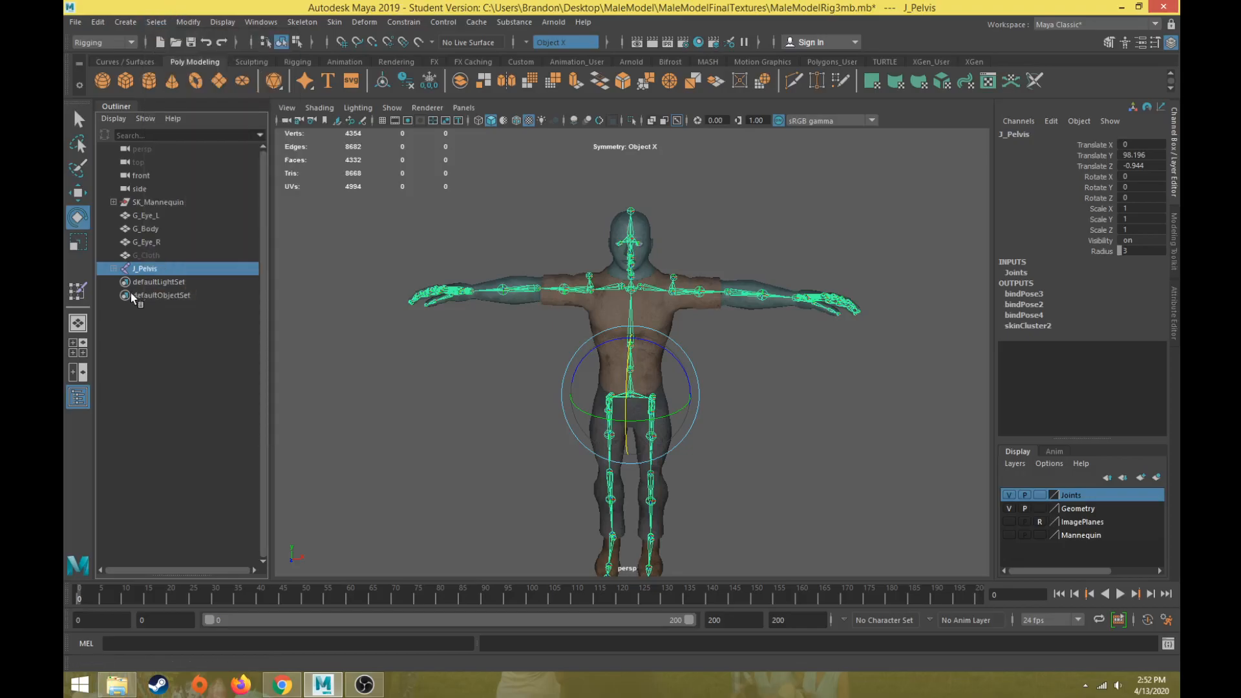
left_click(156, 21)
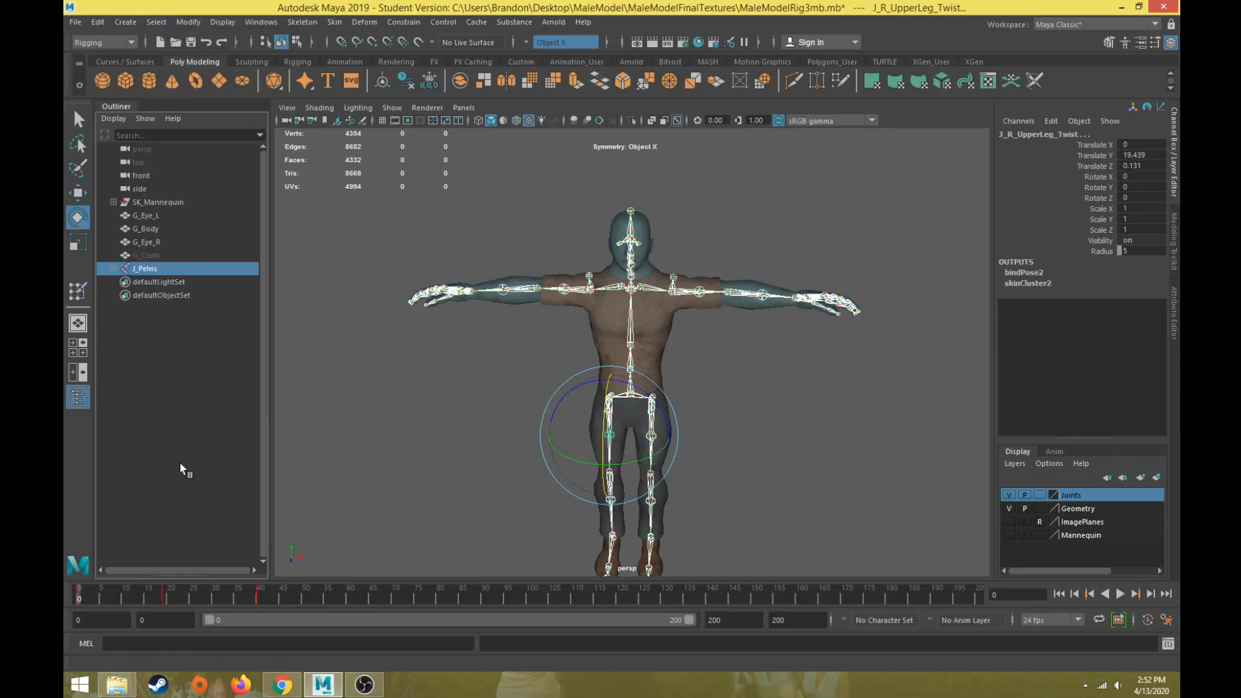
left_click(1118, 593)
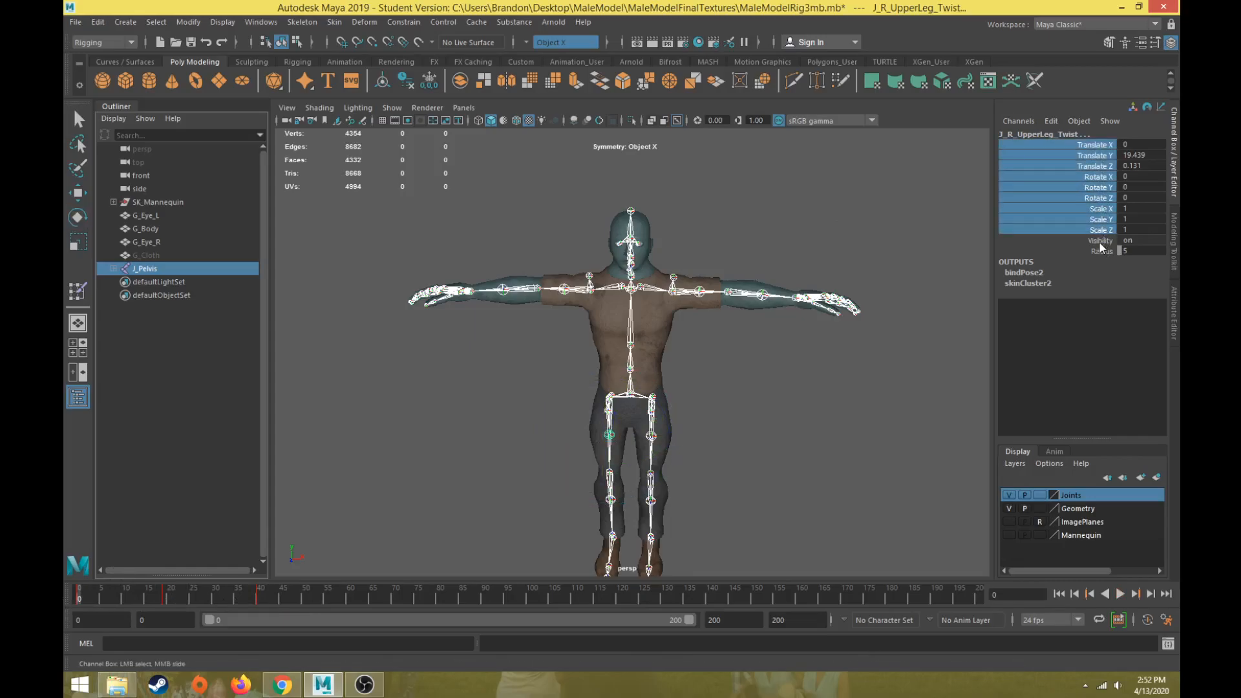
right_click(1100, 229)
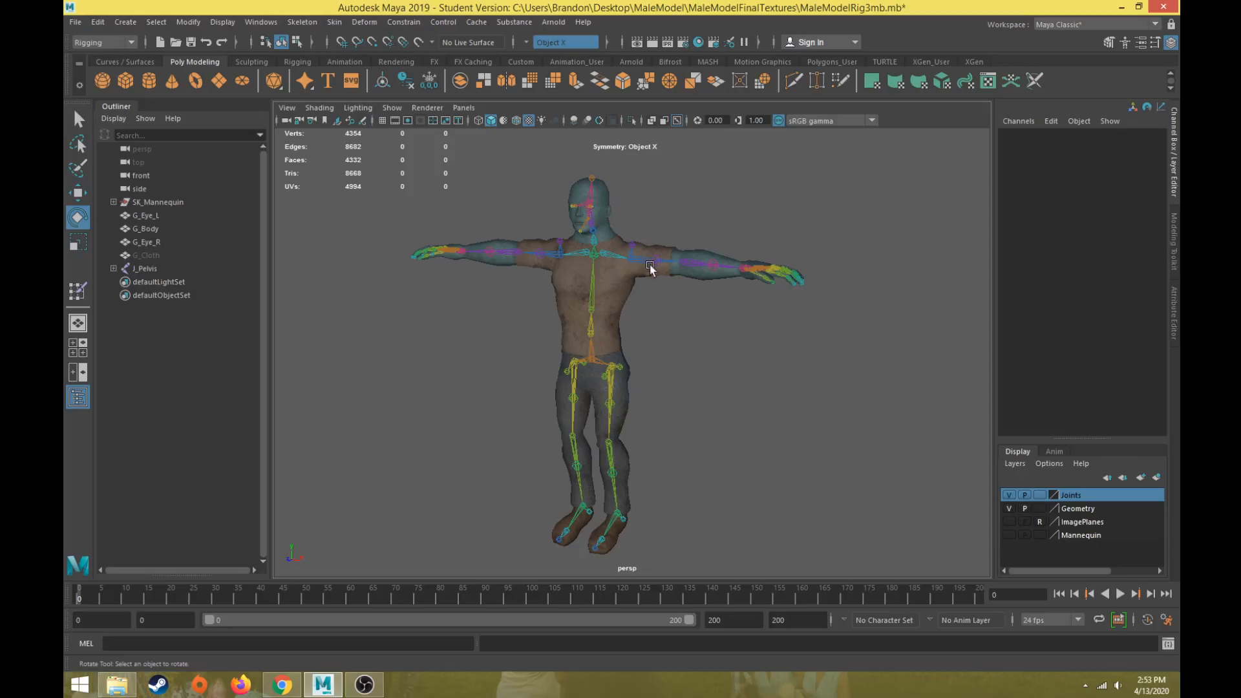
mouse_move(342, 381)
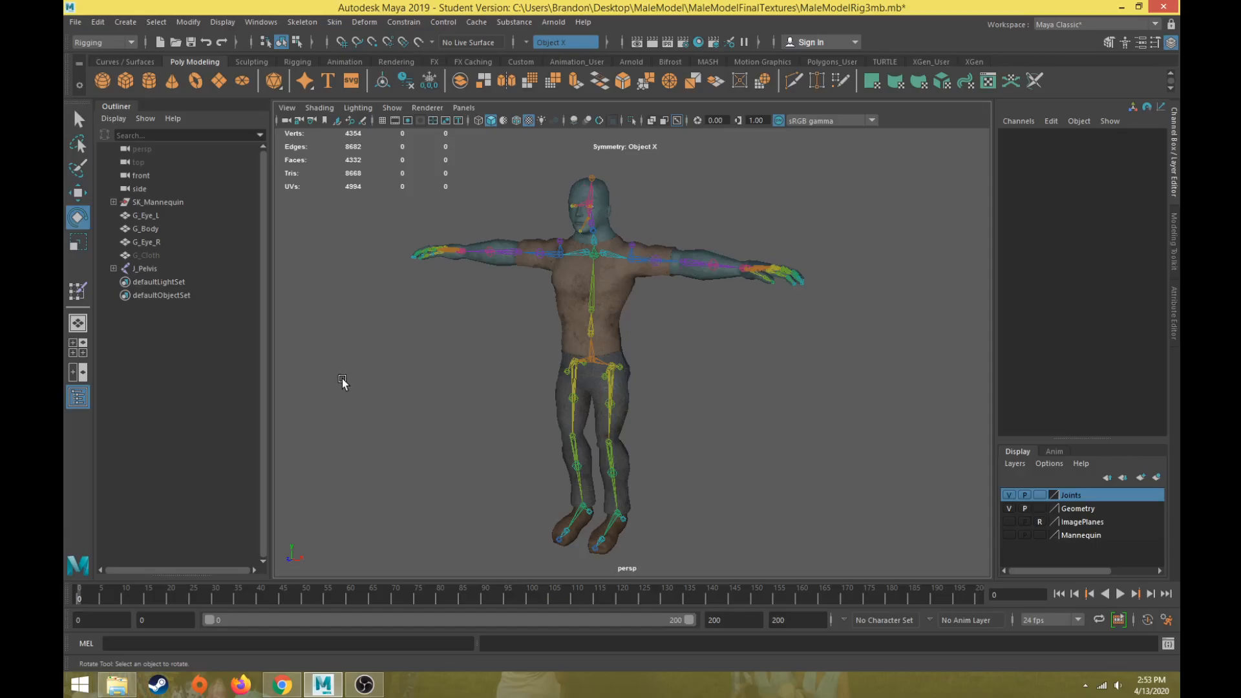